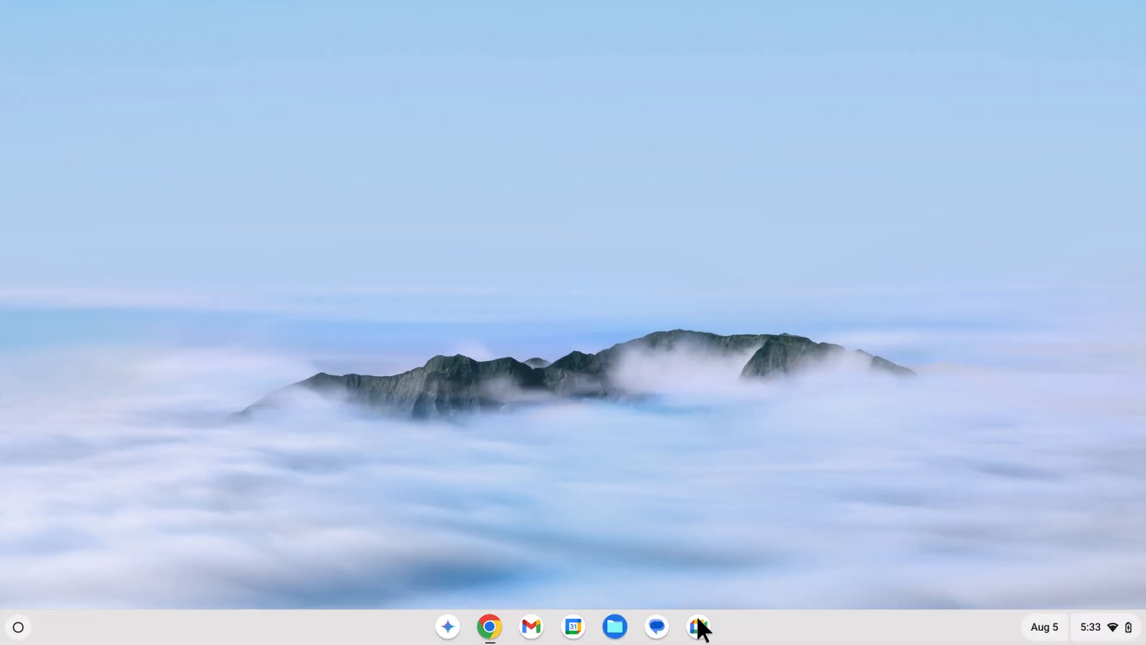
- Launch Google Meet from the shelf to reach the AI background themes
left_click(698, 626)
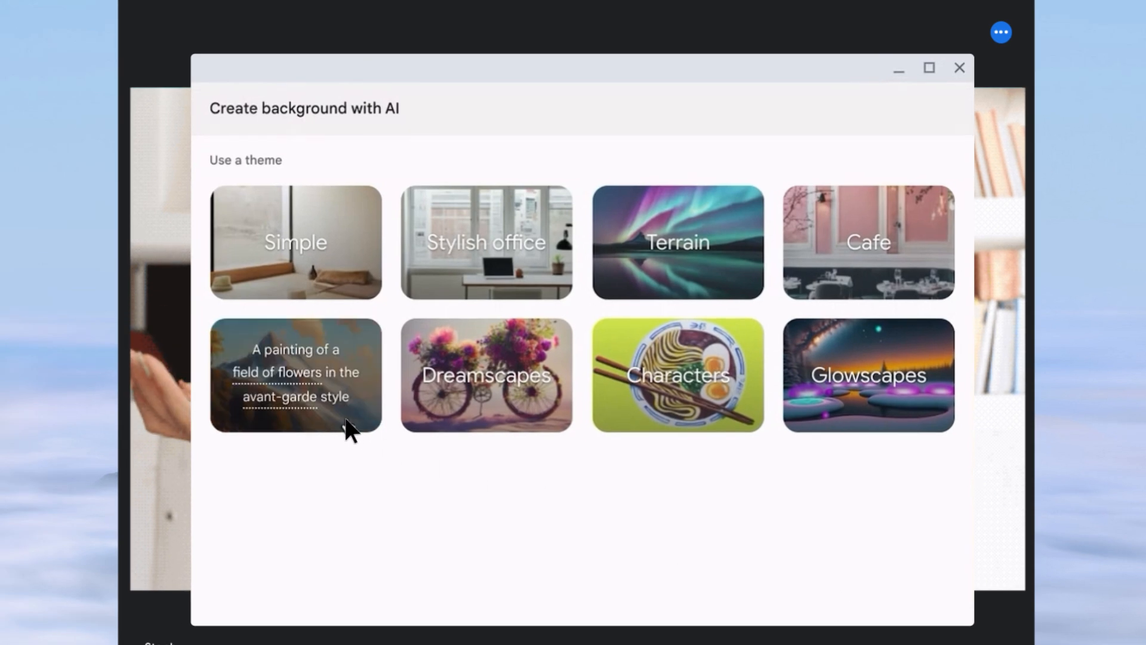
- Generate impressionist 'painting of a field of flowers' backgrounds and pick the sunny first image
left_click(295, 373)
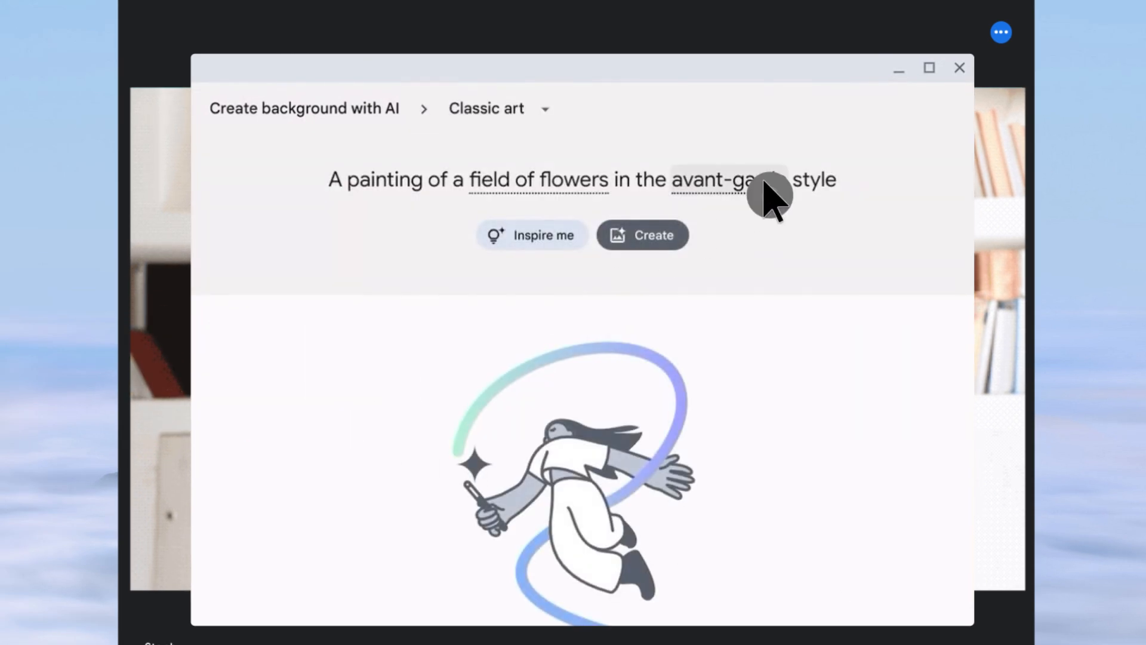
left_click(738, 182)
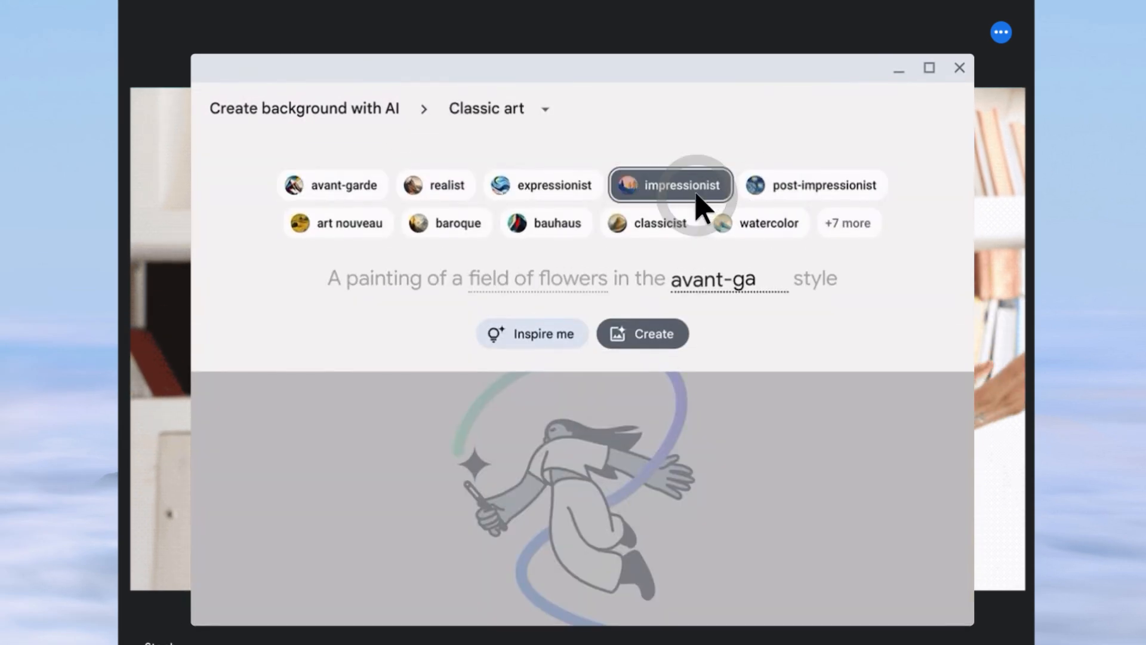
left_click(671, 184)
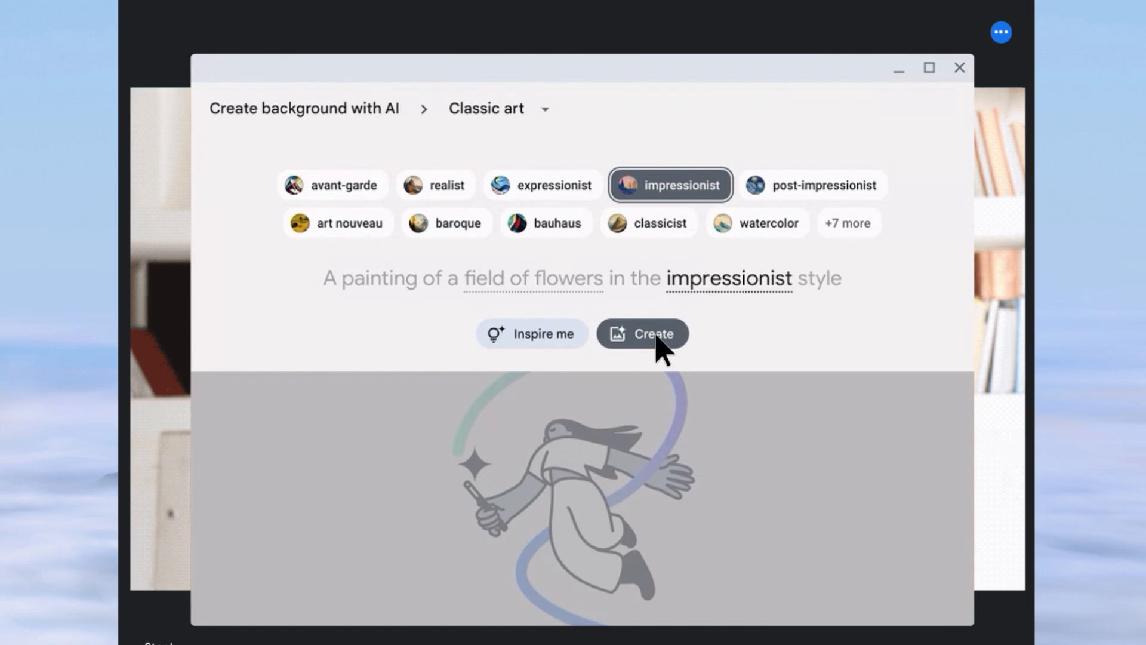
left_click(642, 334)
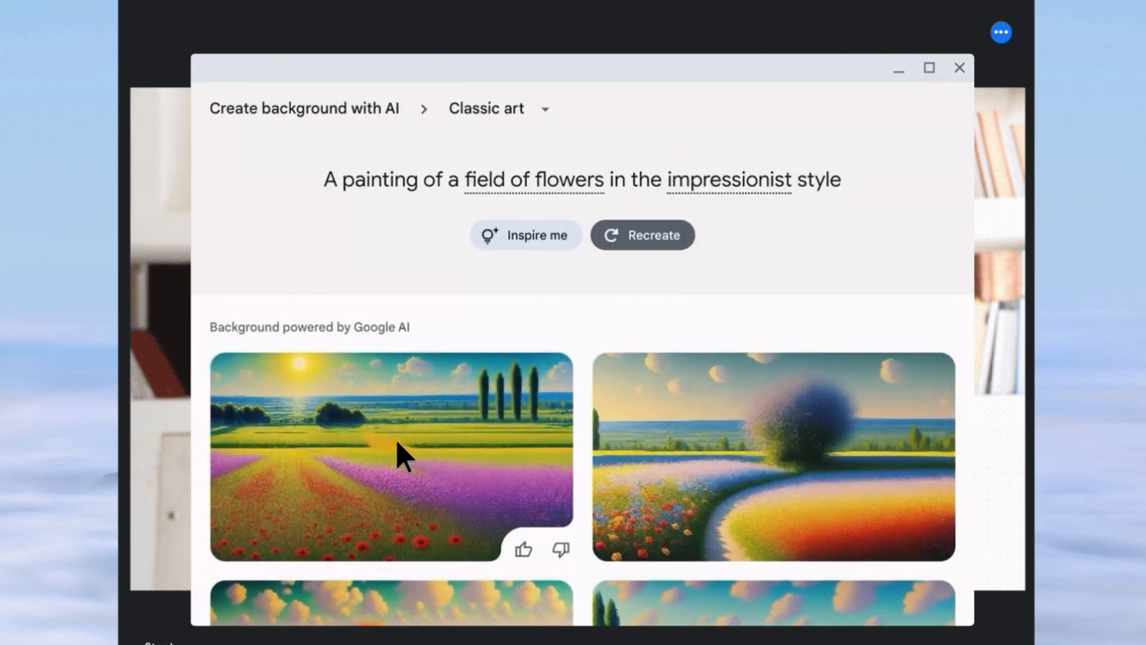
left_click(400, 459)
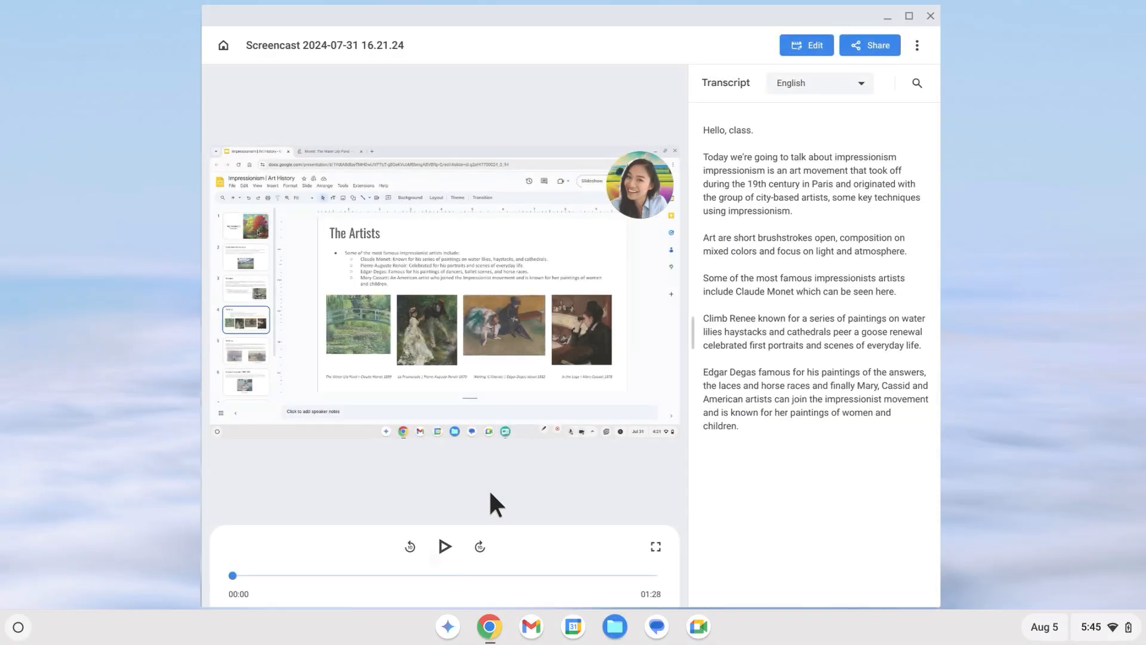
- Cut the [ambient] section from the transcript and finish editing
left_click(445, 546)
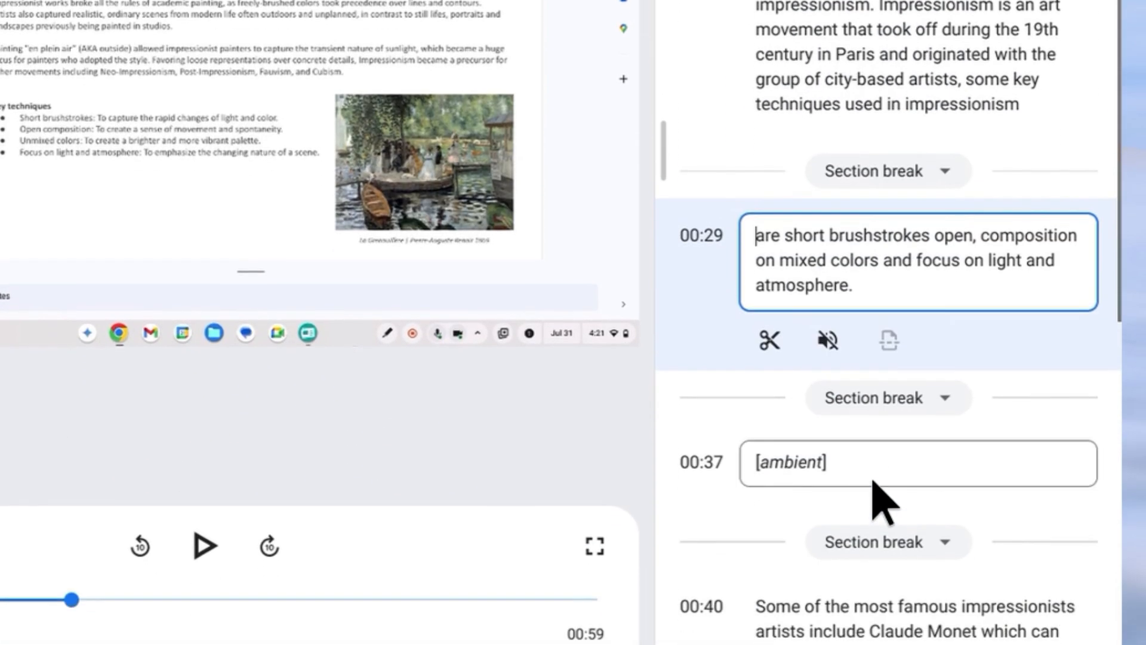
left_click(769, 341)
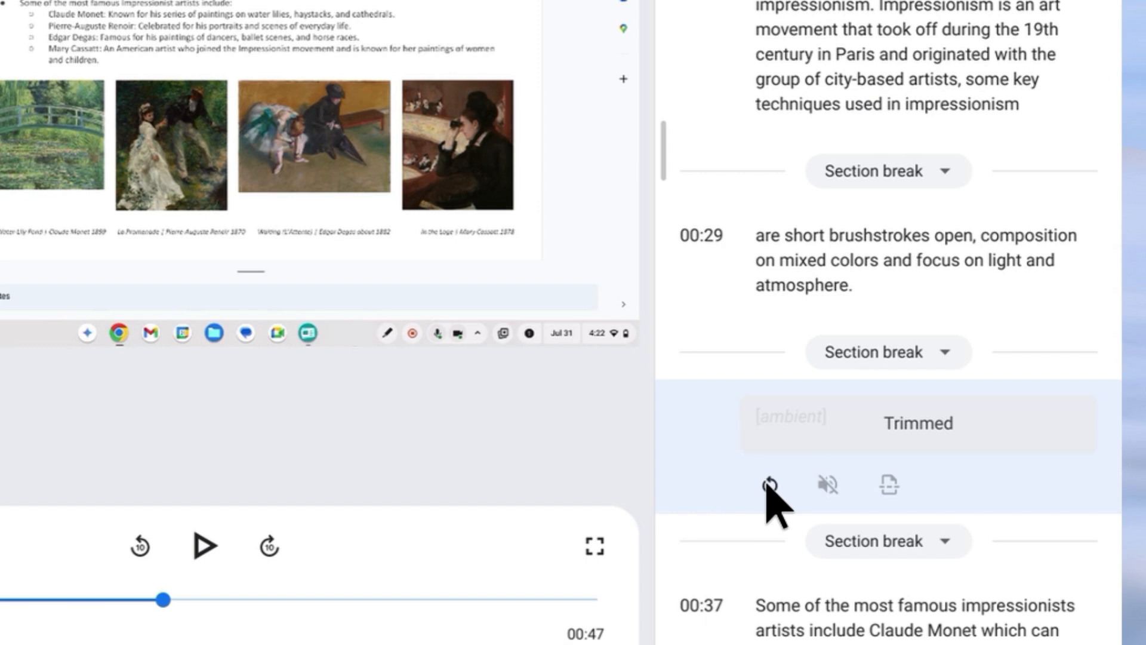
left_click(1029, 121)
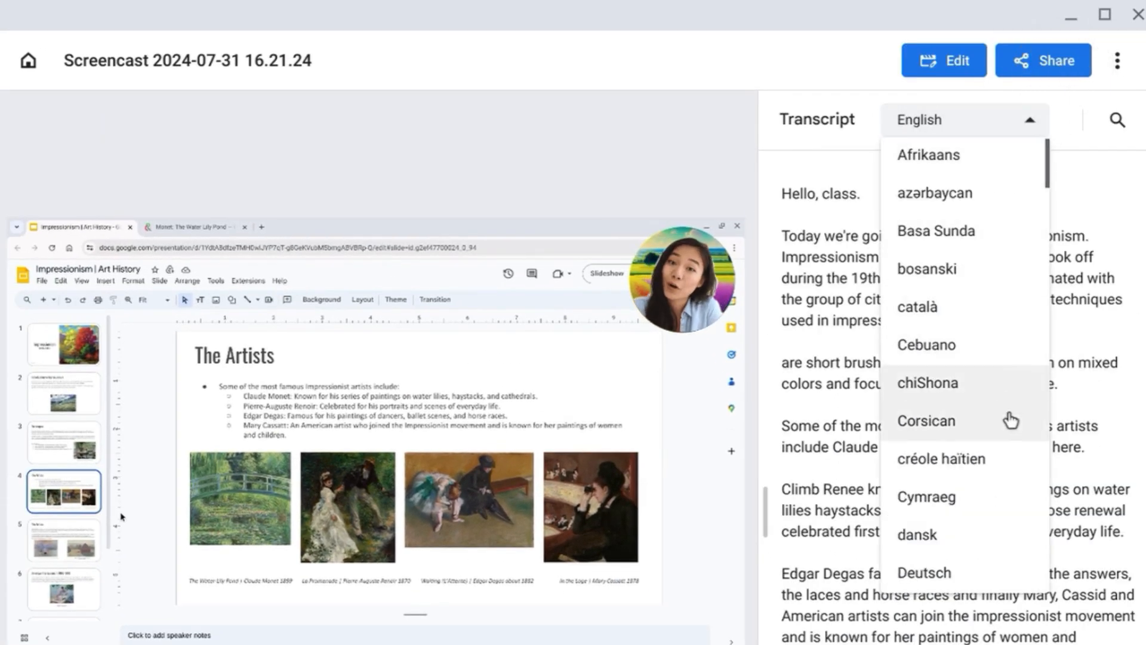
- Choose español from the Transcript language list
scroll("down", 3)
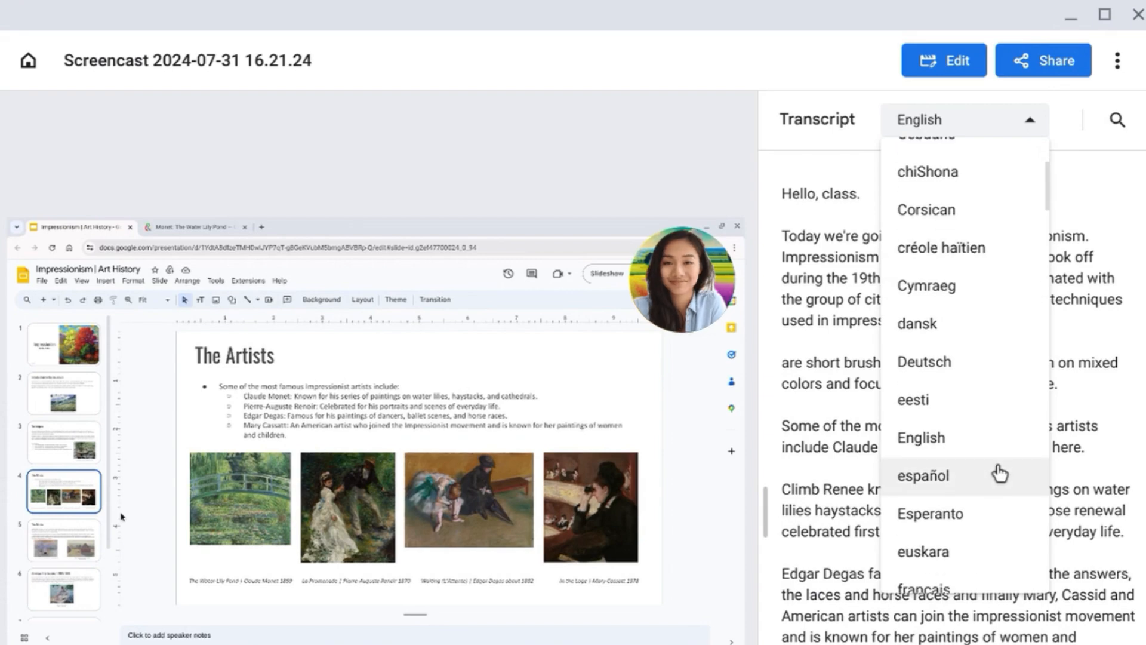
left_click(923, 476)
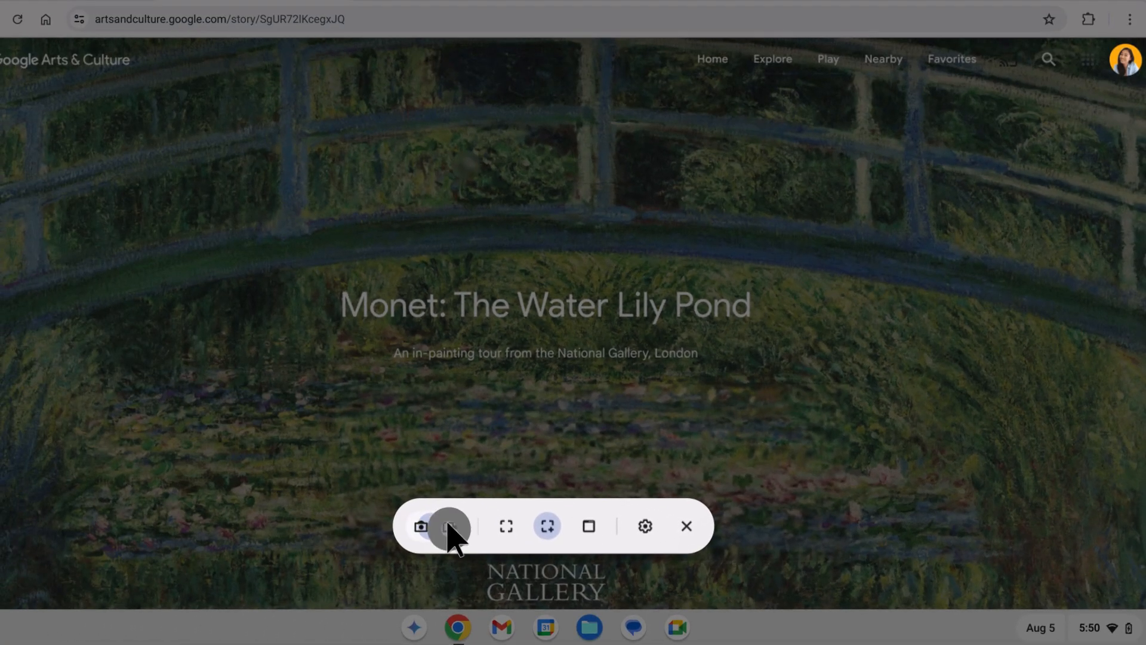
- Record a partial-area GIF of the Water Lily Pond, then return to the Impressionism slides
left_click(449, 525)
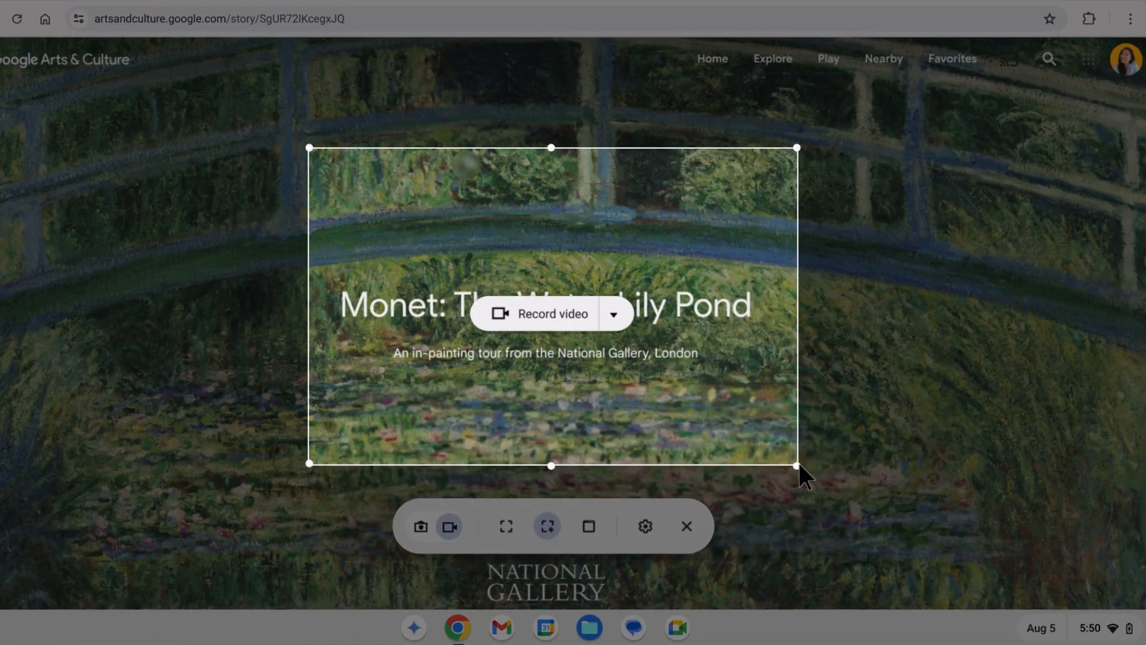
left_click(614, 313)
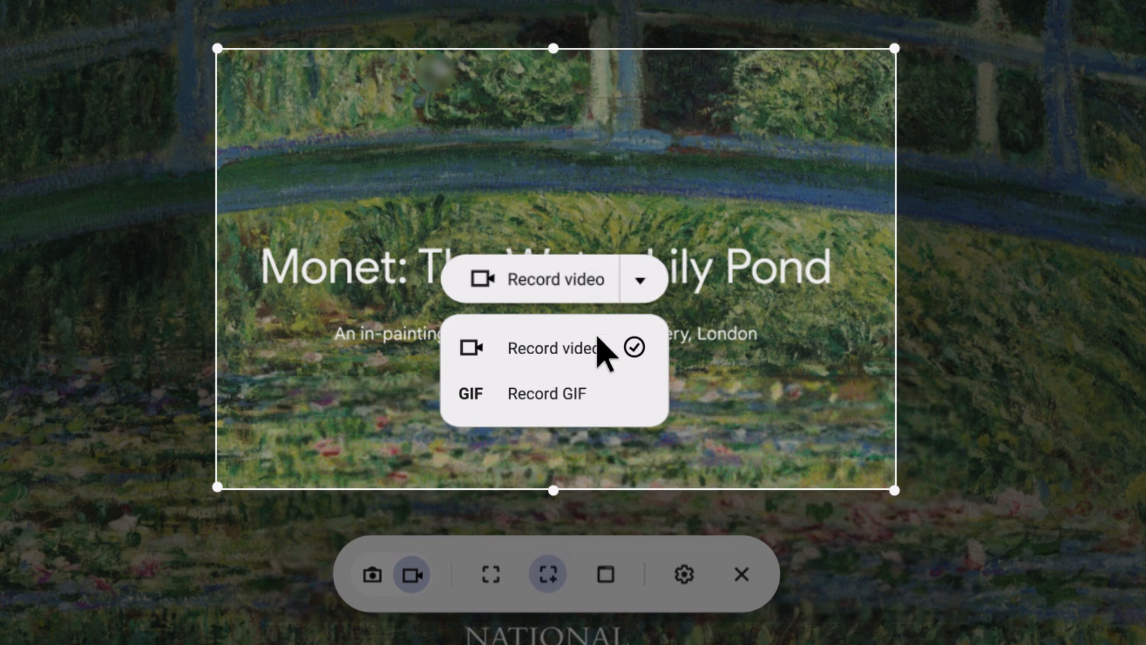
left_click(546, 394)
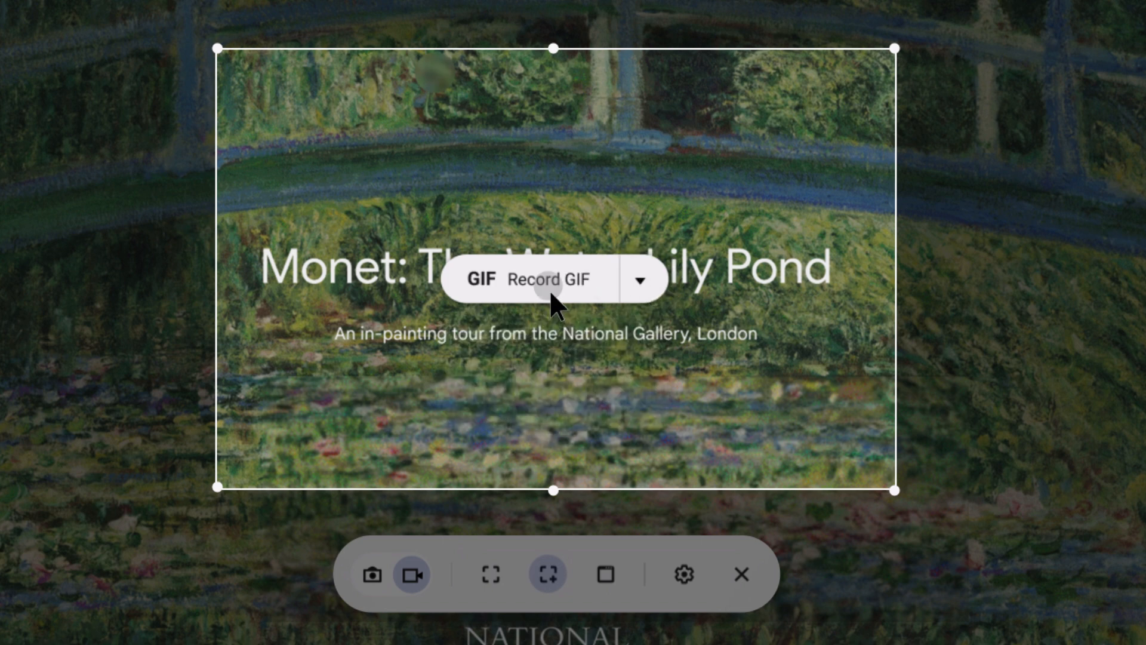
left_click(547, 293)
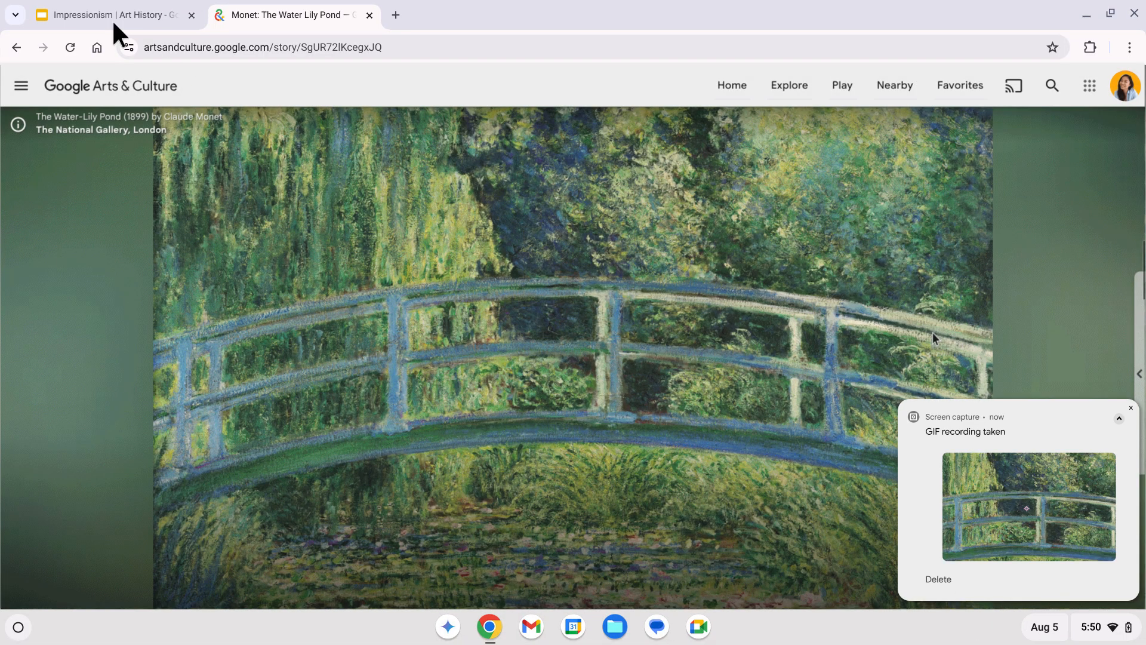
left_click(108, 14)
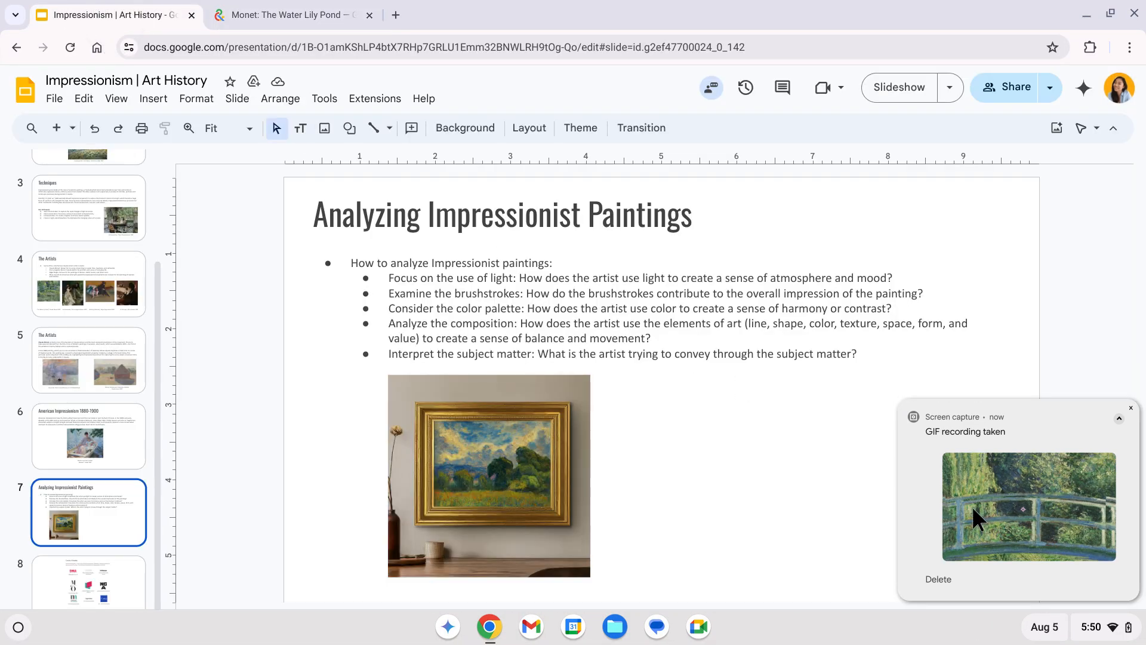